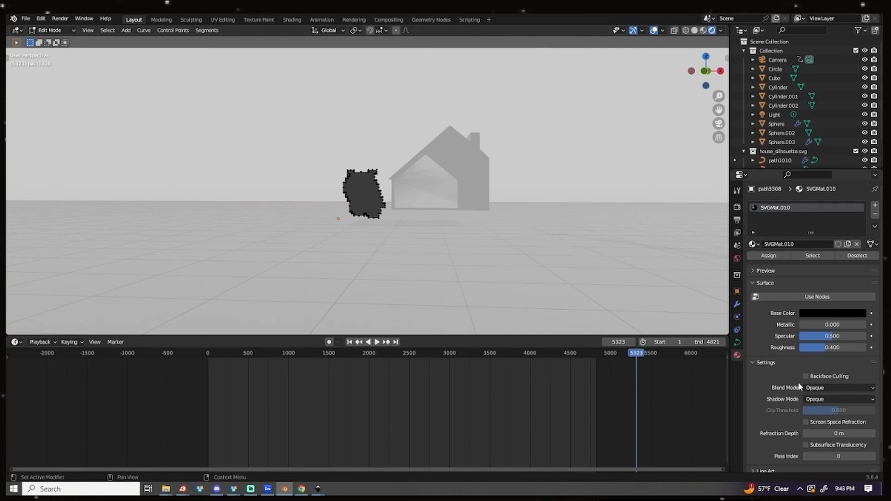
mouse_move(737, 358)
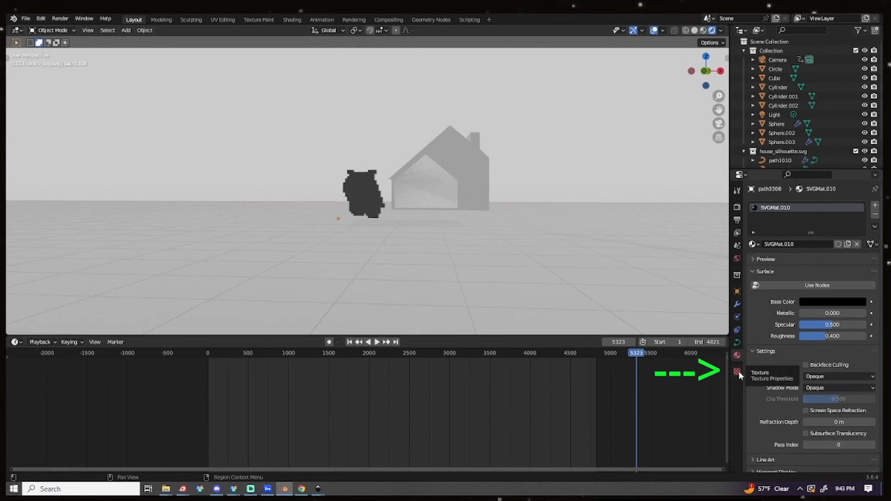
mouse_move(658, 207)
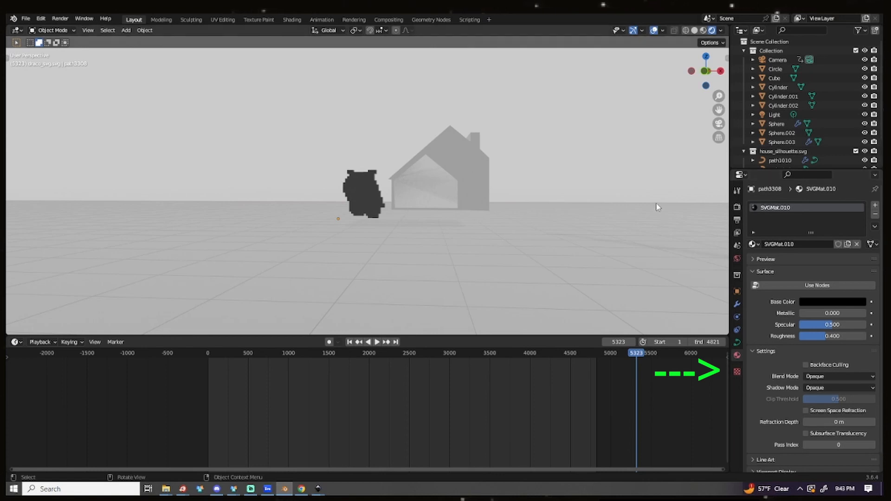
mouse_move(440, 145)
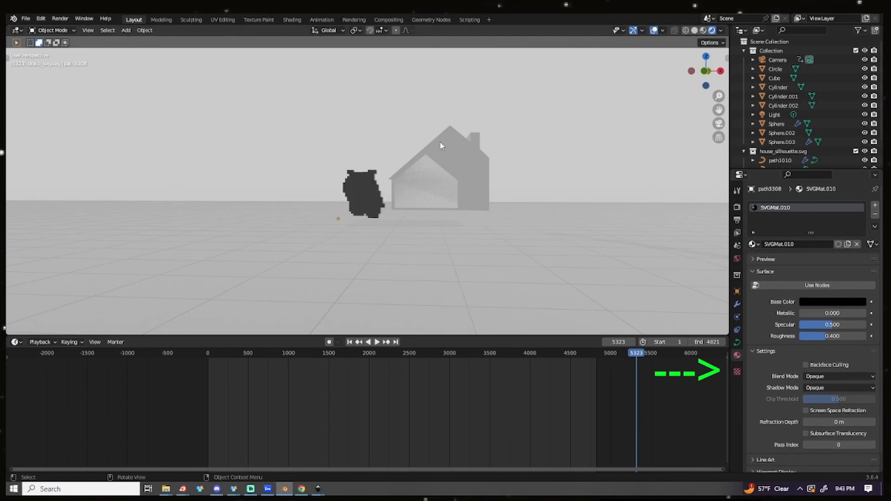